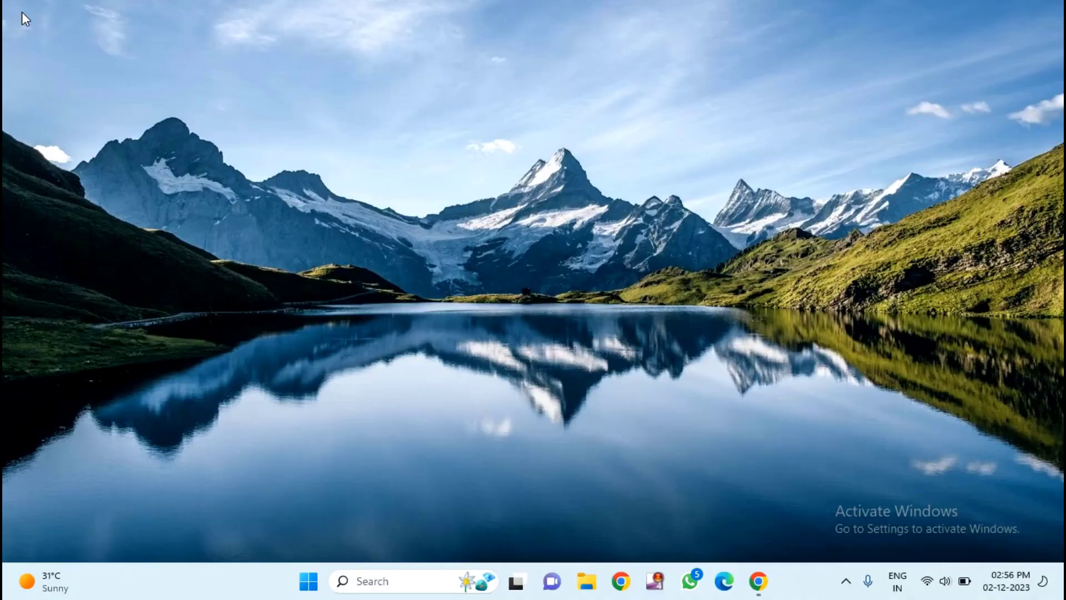
mouse_move(17, 136)
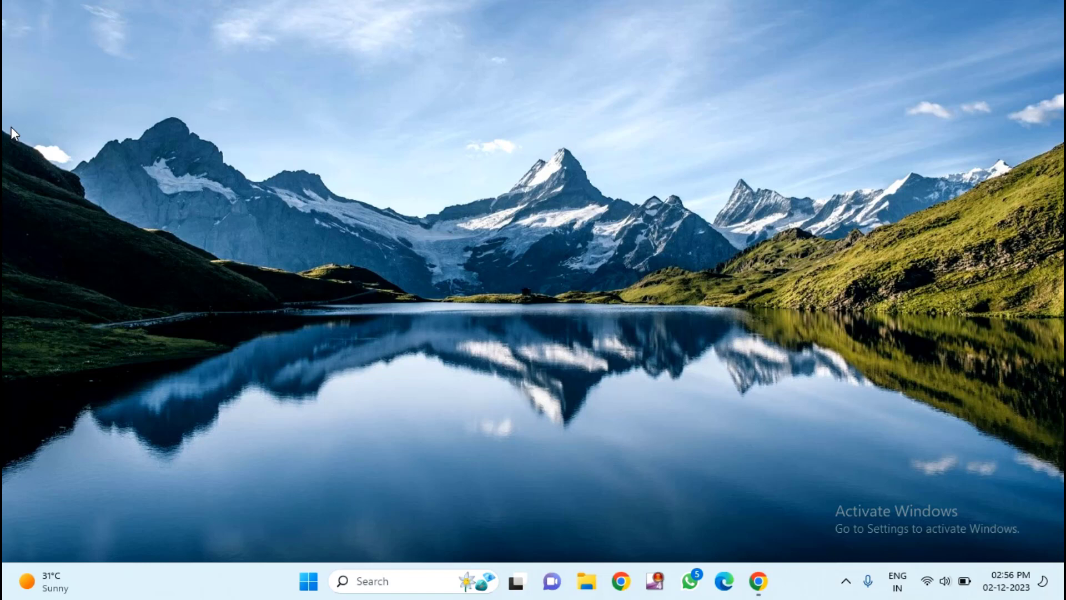
mouse_move(33, 145)
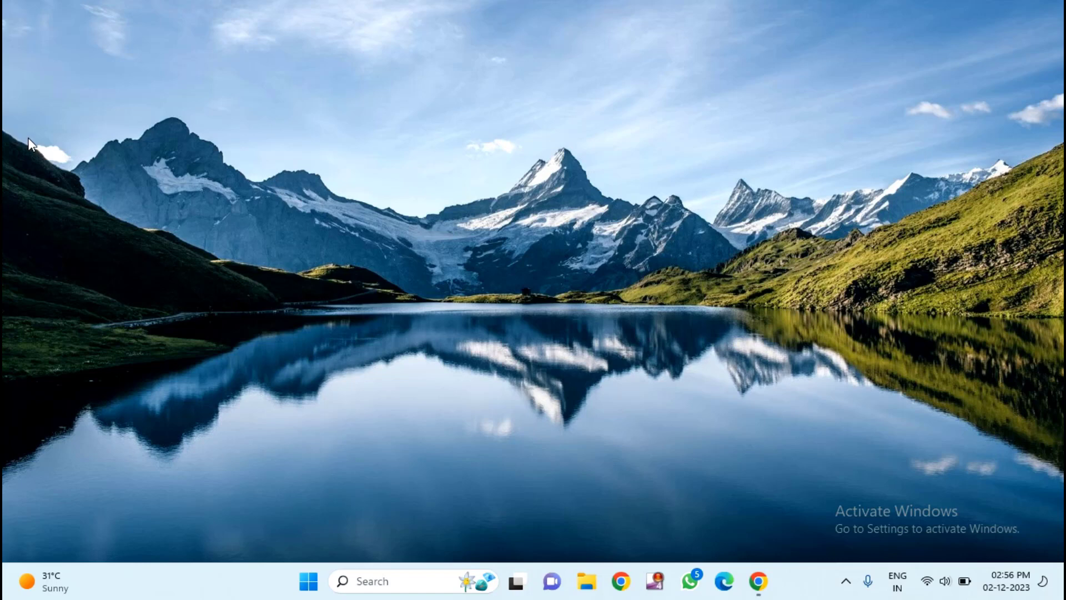
mouse_move(206, 95)
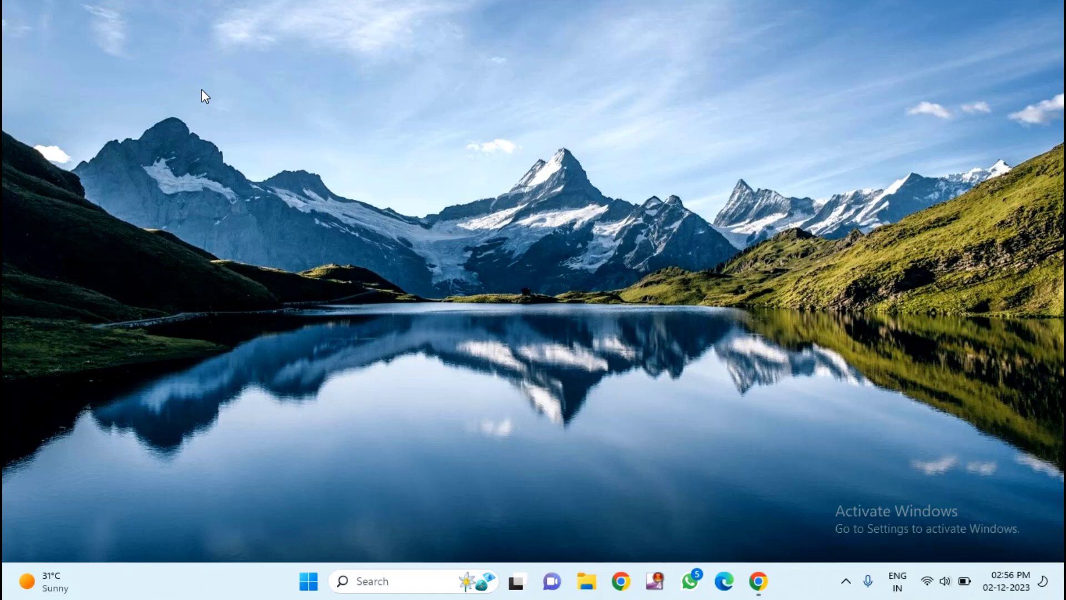
mouse_move(659, 333)
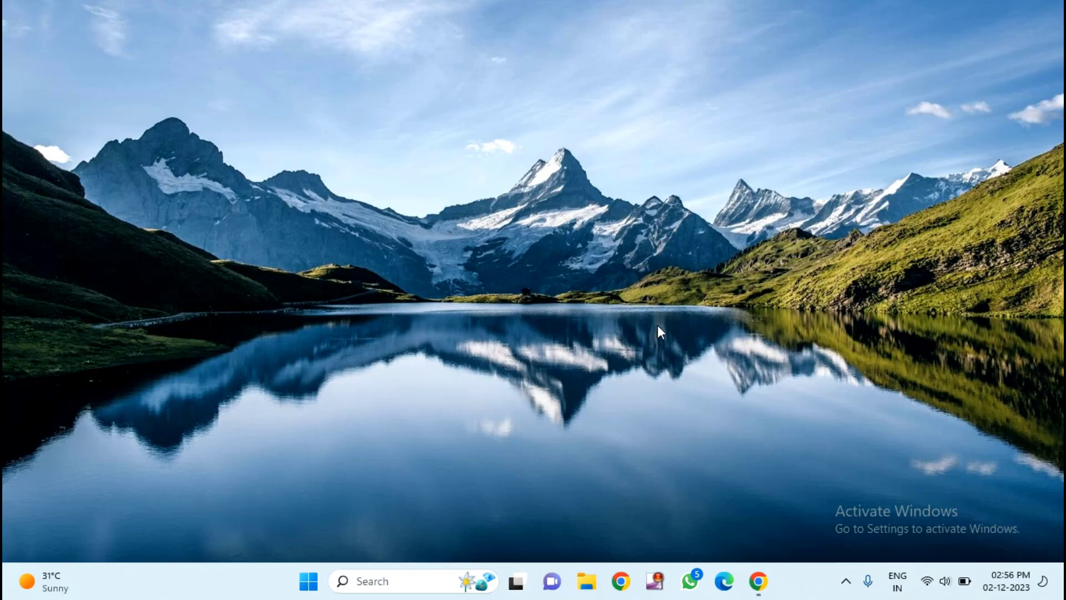
mouse_move(759, 582)
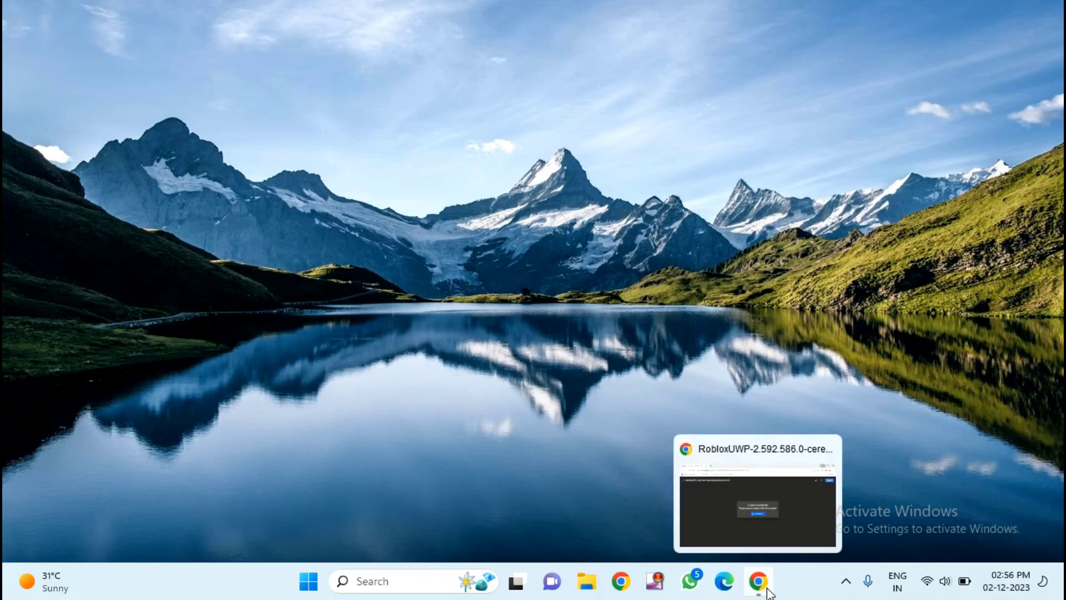
Download the 150M RobloxUWP Msixbundle from Drive, accepting the too-large-to-scan warning, and check its progress
left_click(757, 494)
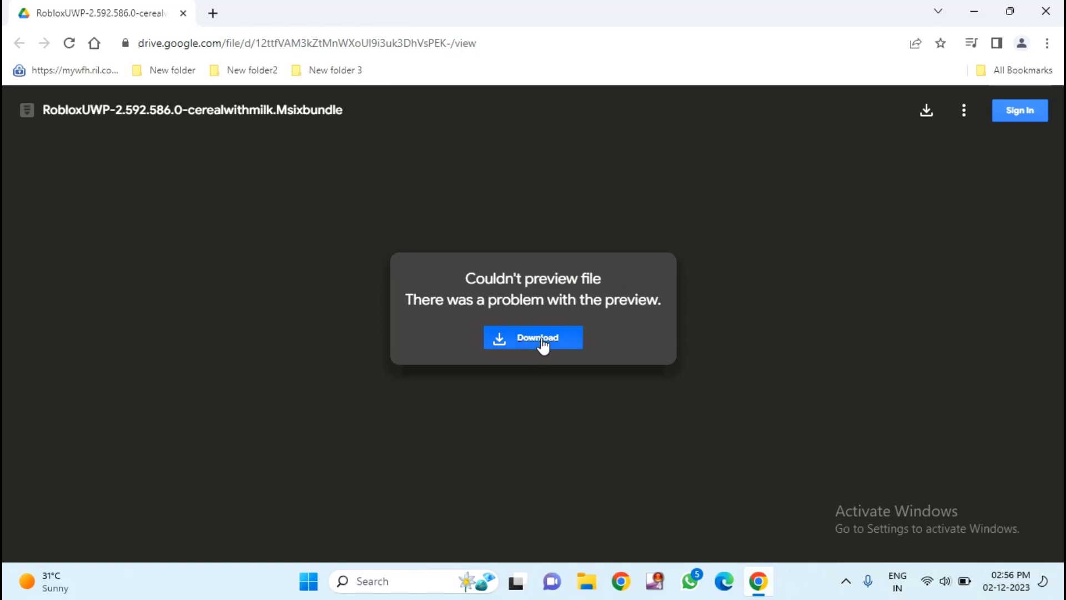
mouse_move(533, 339)
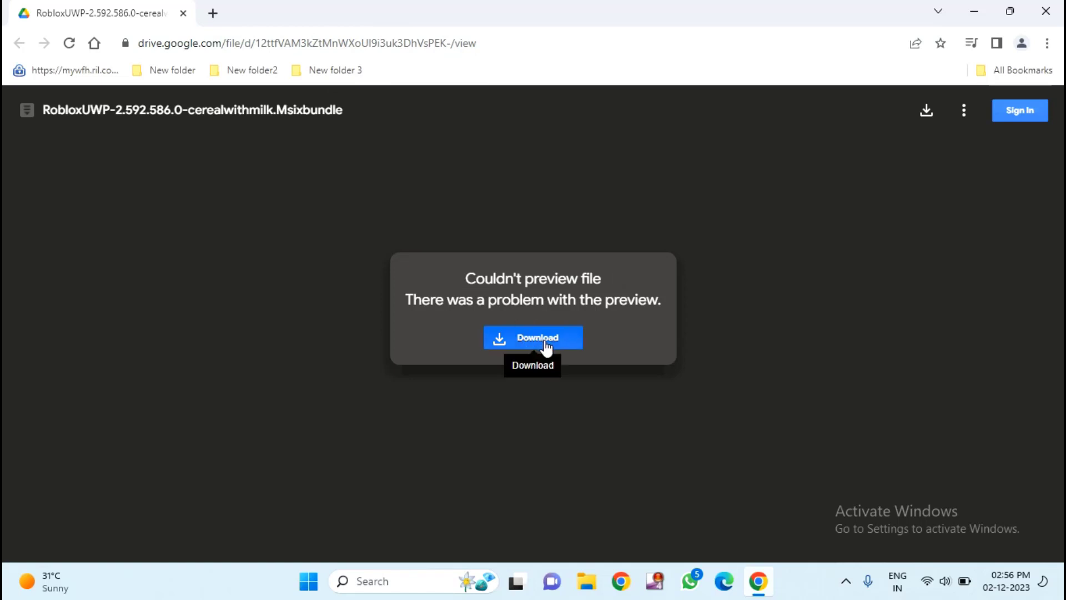
left_click(533, 337)
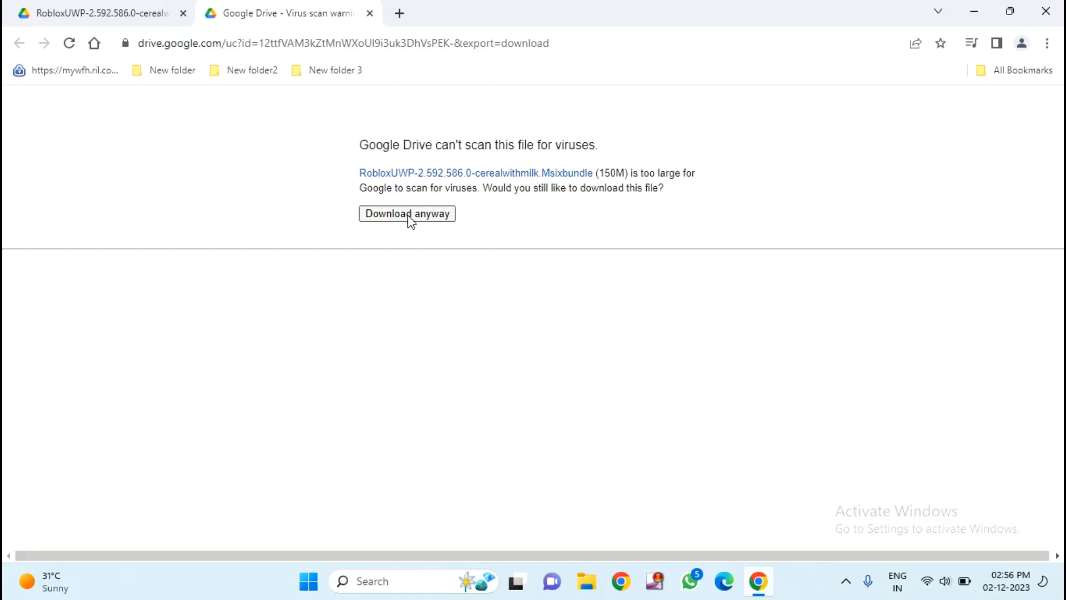
left_click(407, 213)
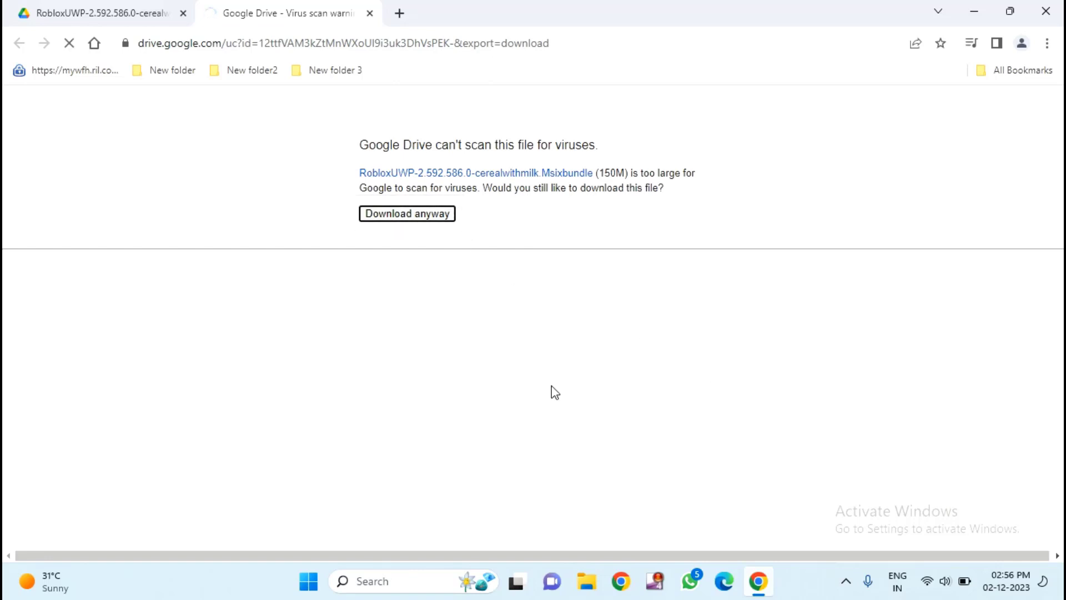
left_click(407, 213)
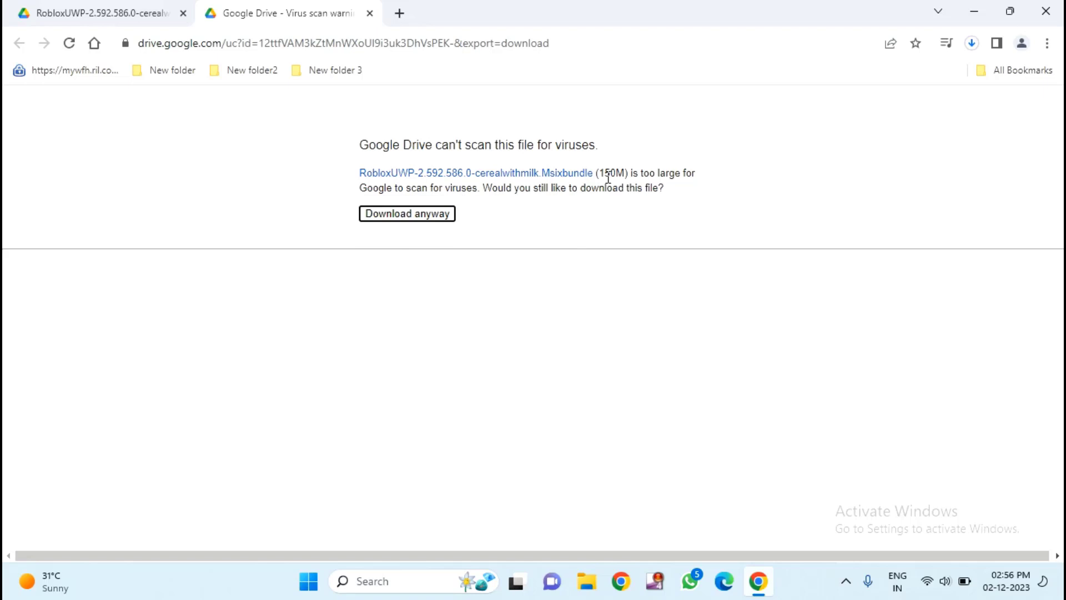
mouse_move(914, 95)
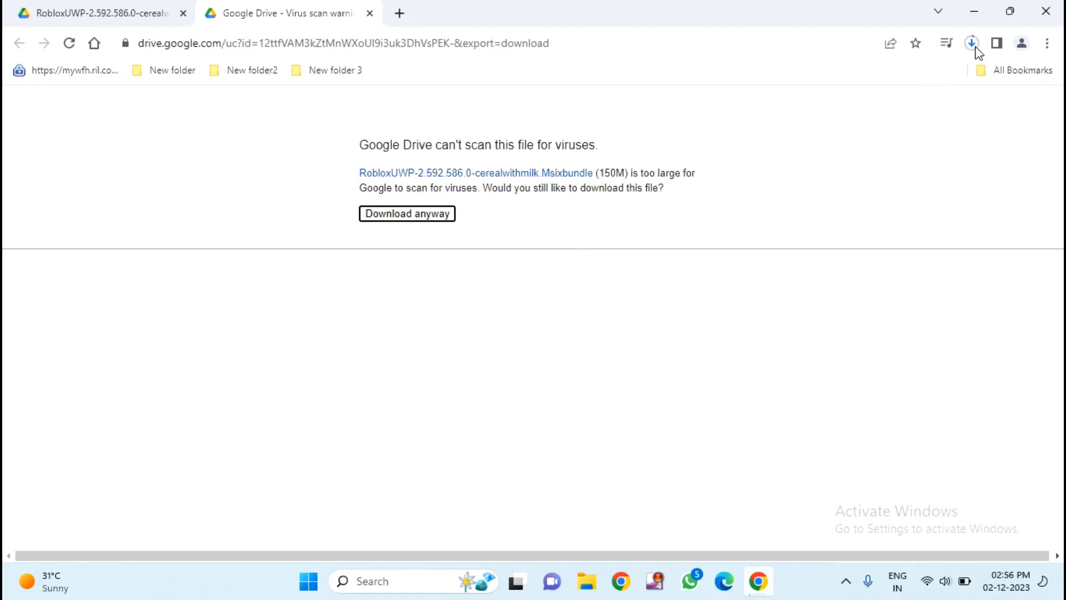
left_click(971, 42)
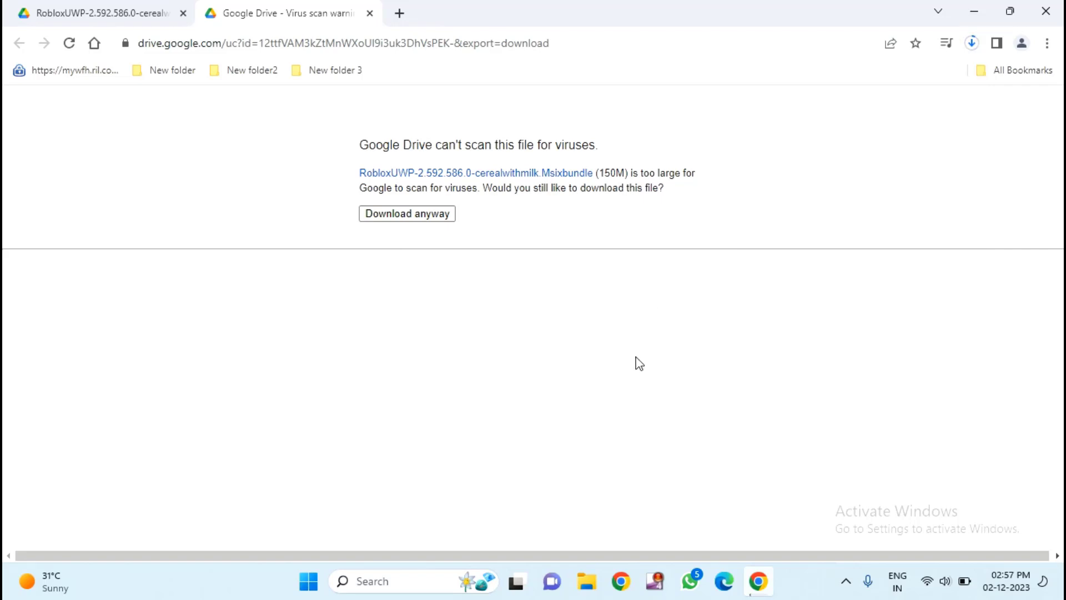
Launch the finished RobloxUWP Msixbundle from Chrome's download history
left_click(971, 43)
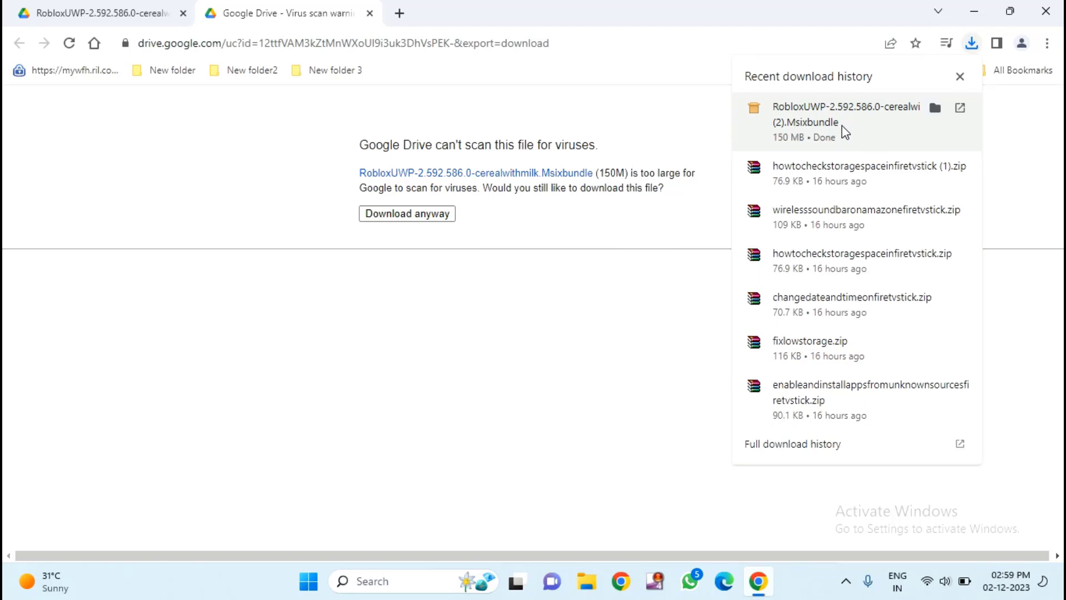
left_click(960, 107)
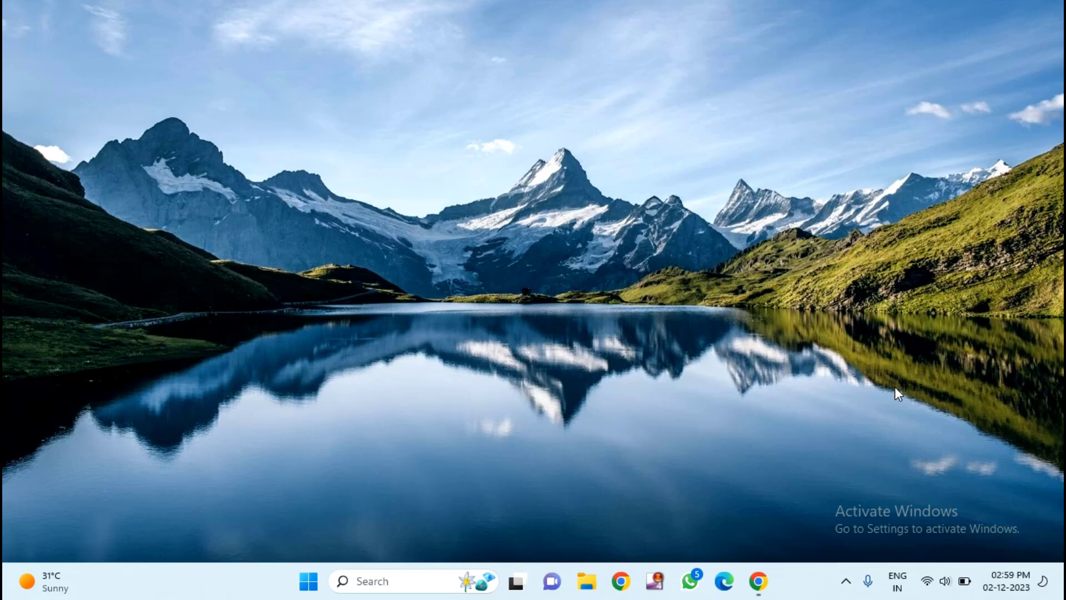
mouse_move(846, 440)
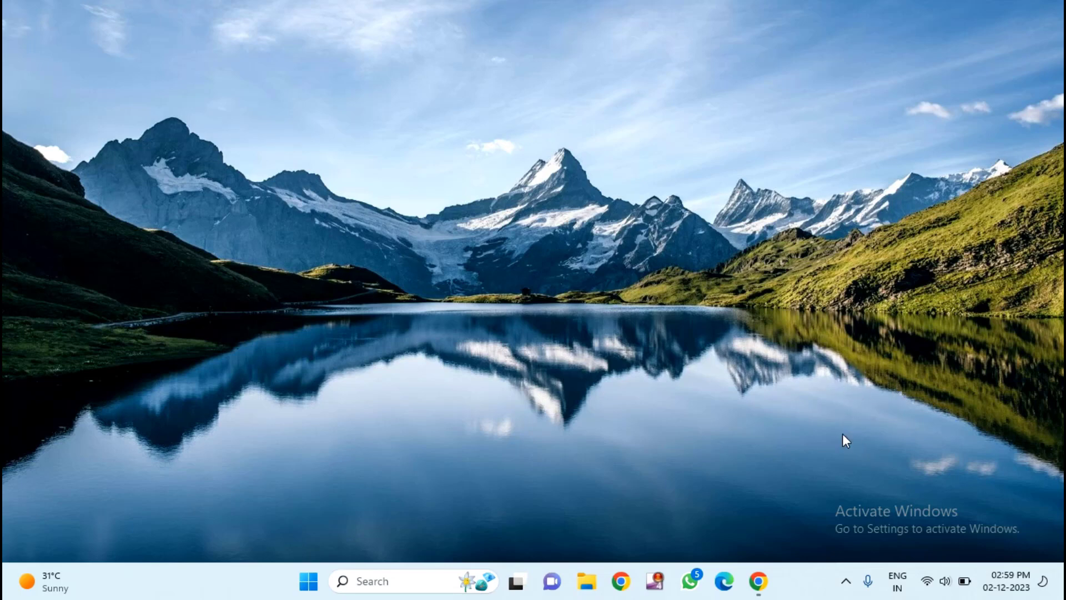
mouse_move(900, 448)
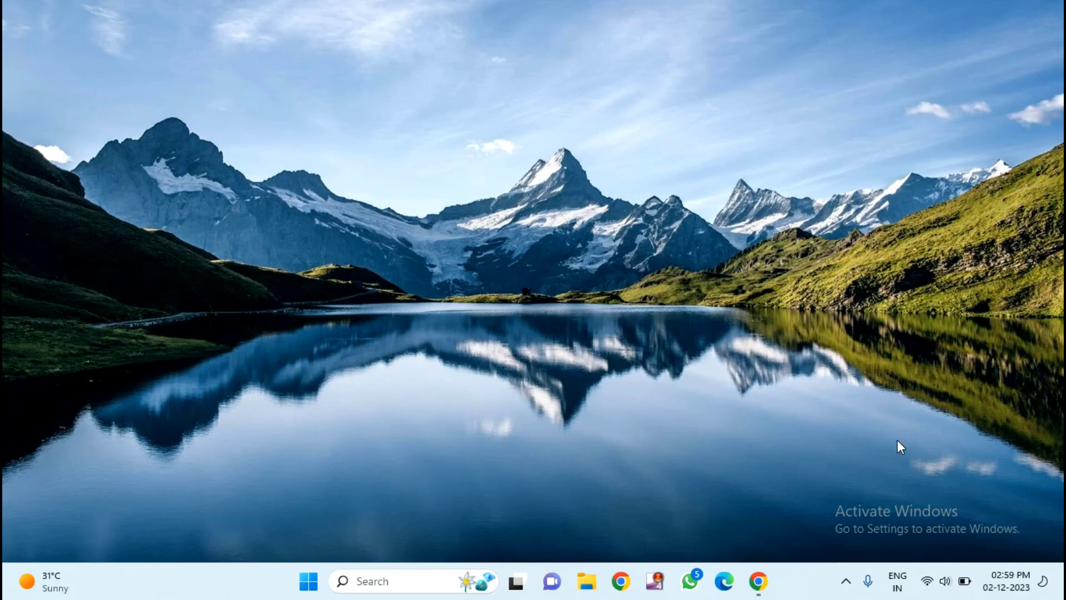
mouse_move(840, 428)
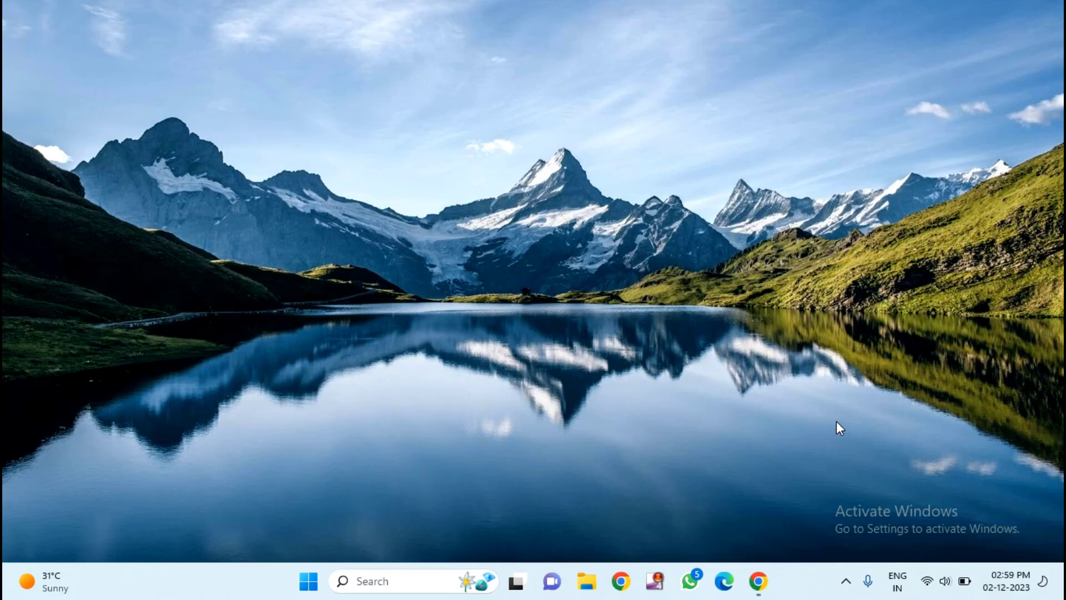
mouse_move(804, 411)
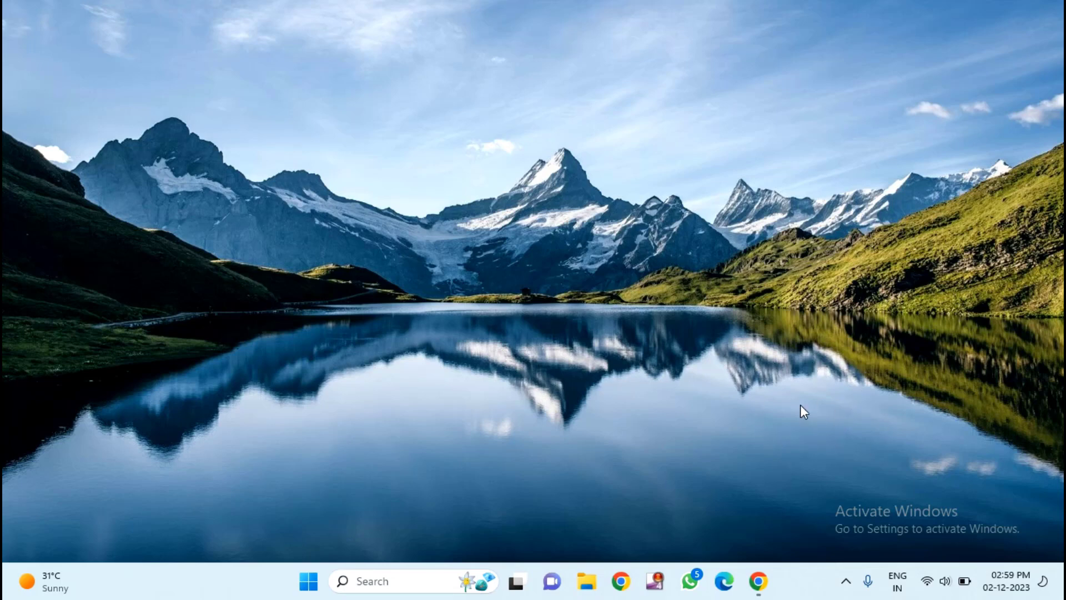
mouse_move(897, 457)
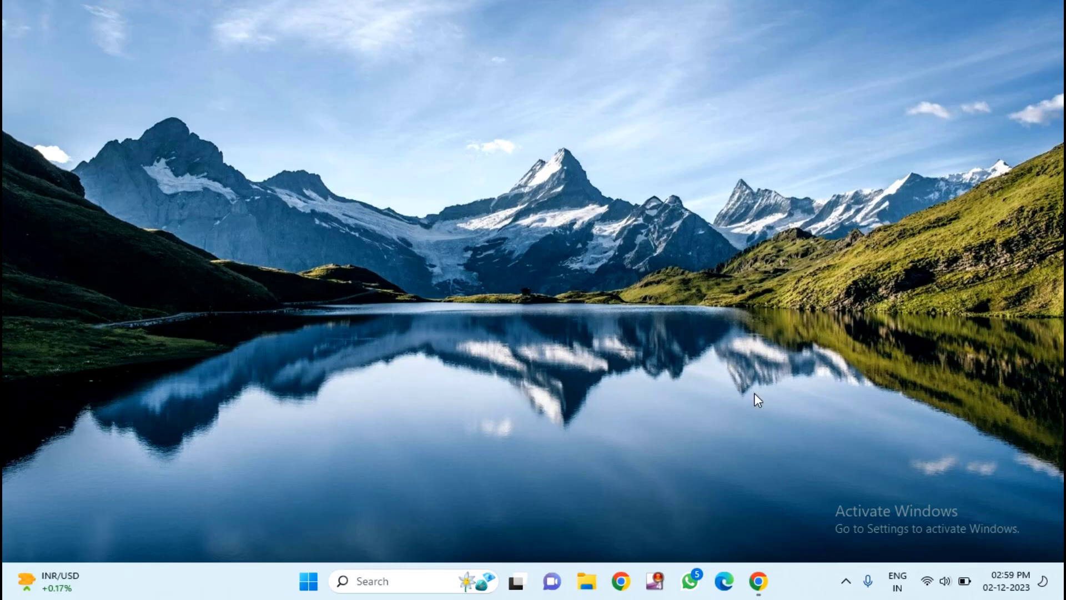
mouse_move(926, 470)
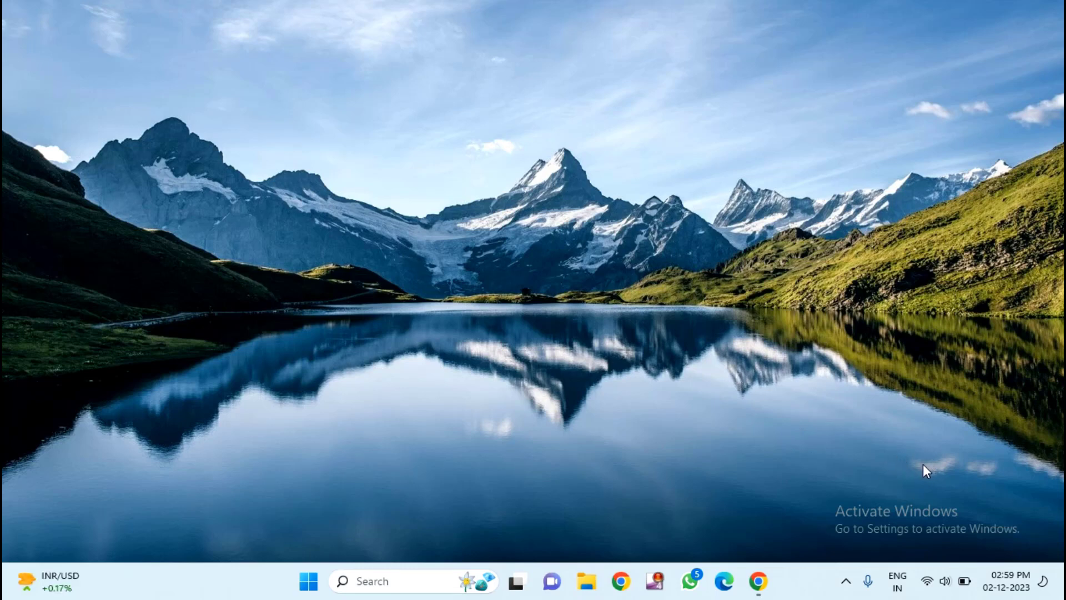
mouse_move(782, 432)
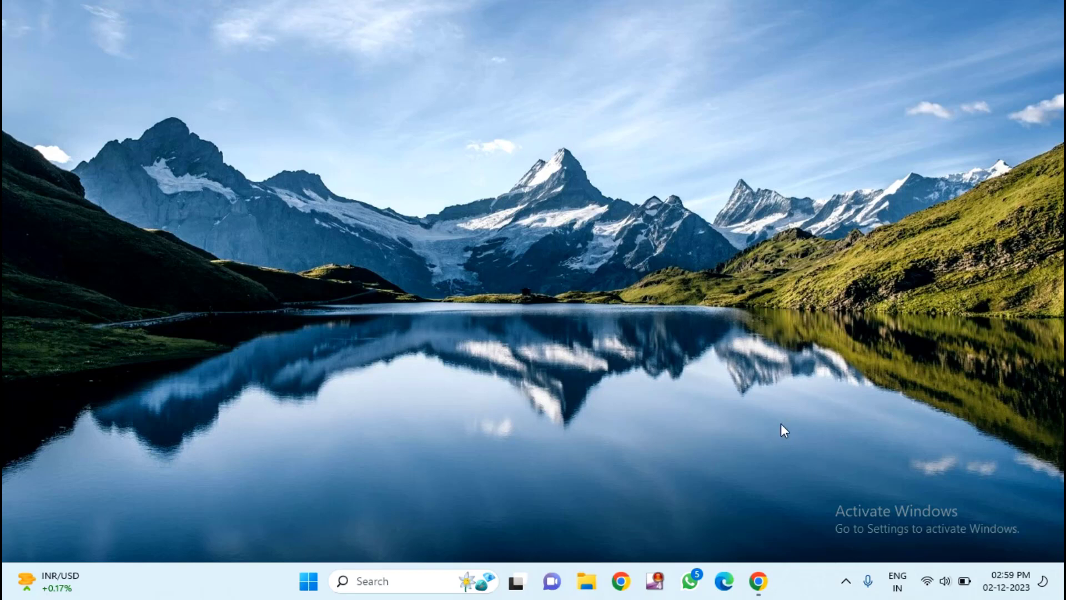
mouse_move(811, 430)
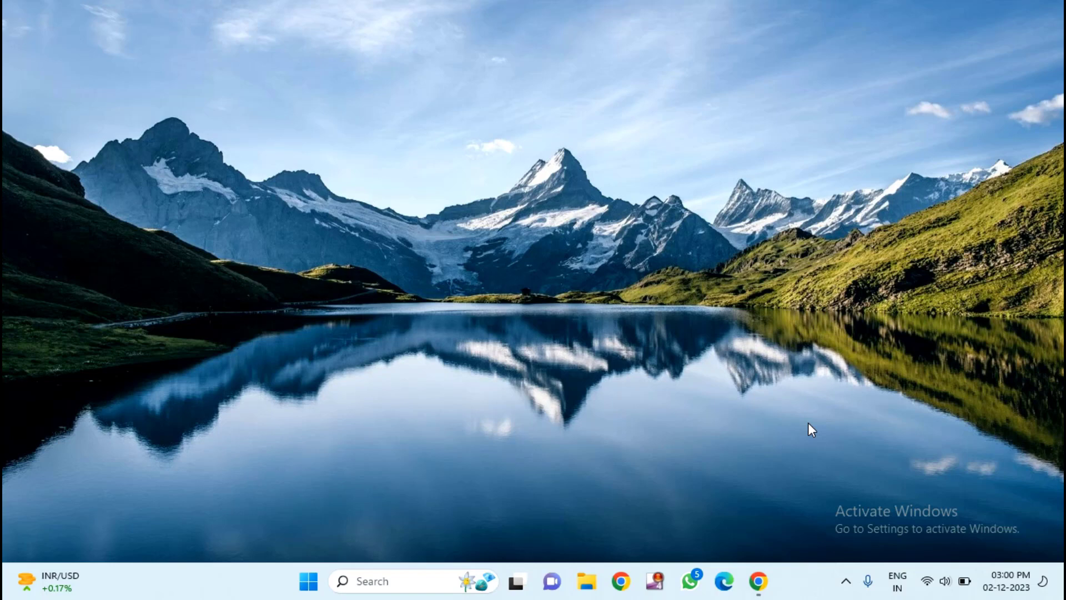
mouse_move(717, 434)
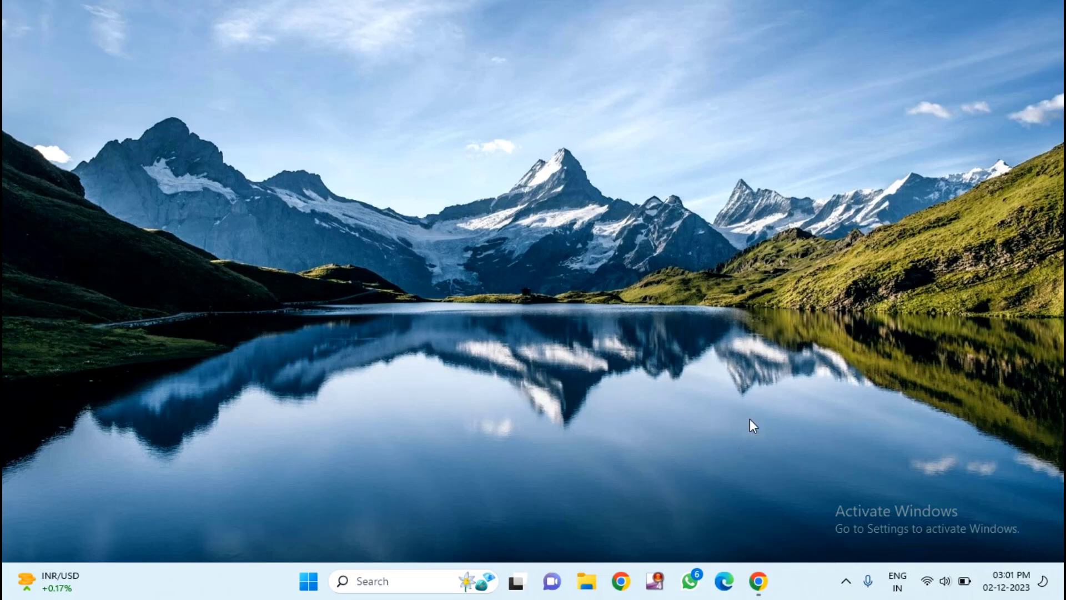
mouse_move(365, 581)
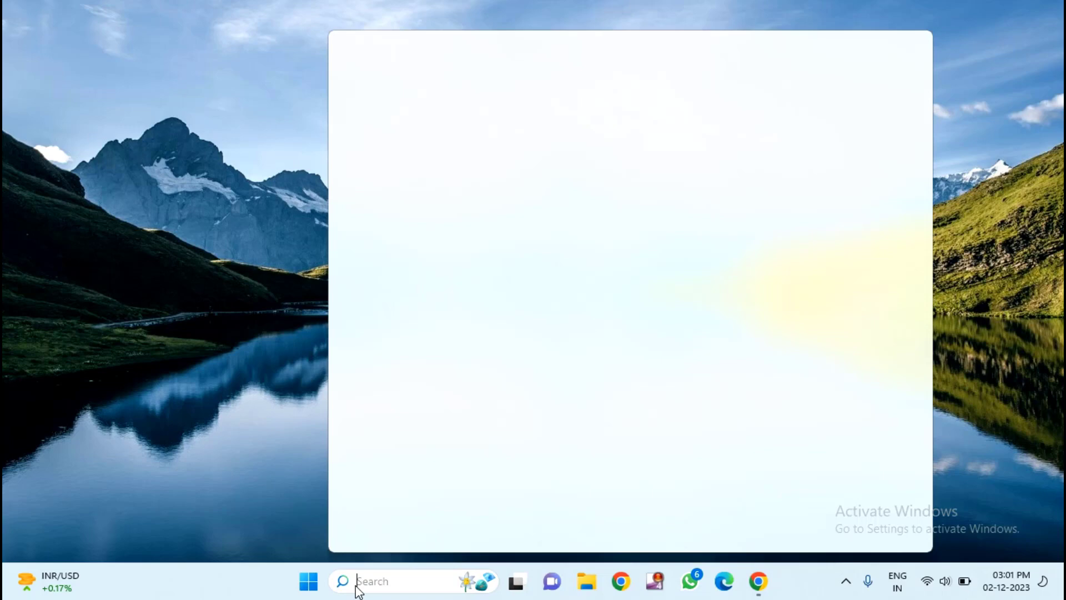
Search Windows for 'roblox player' and launch Roblox Player from the Apps results
left_click(401, 582)
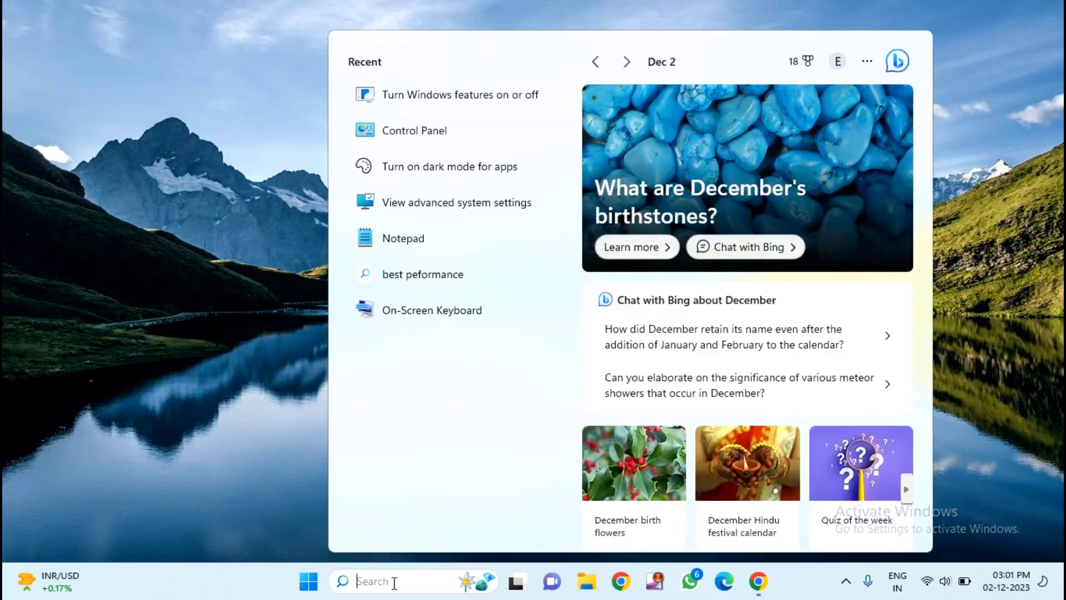
type("roblox player")
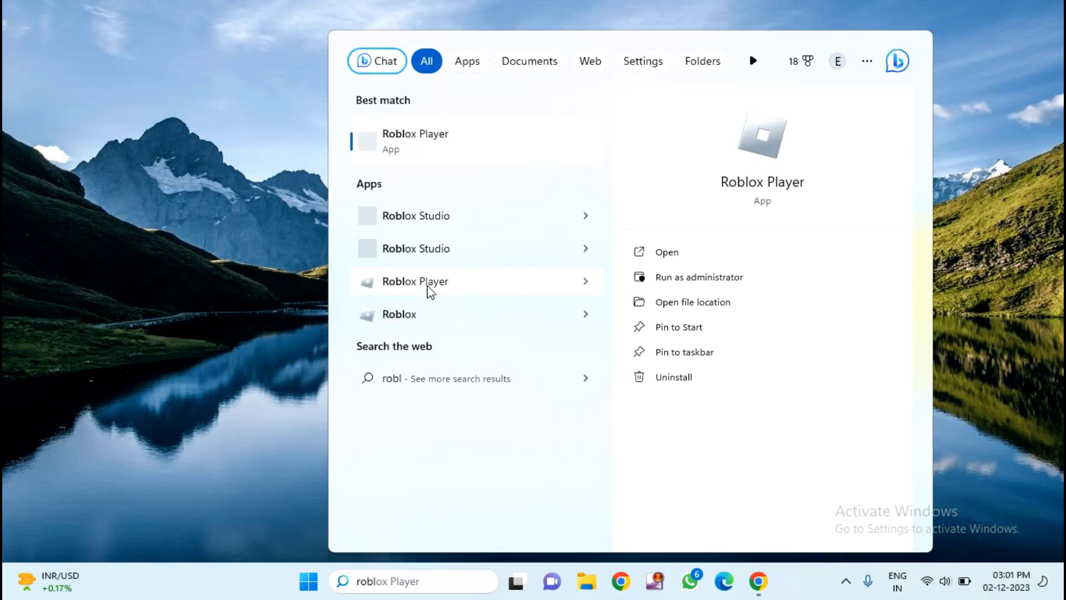
left_click(665, 251)
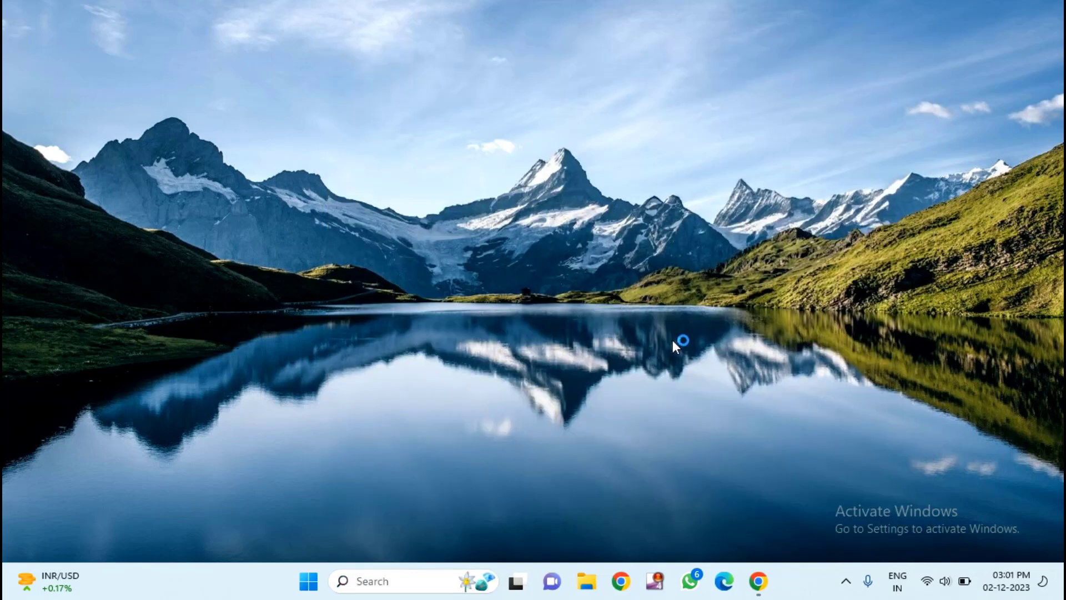
mouse_move(707, 489)
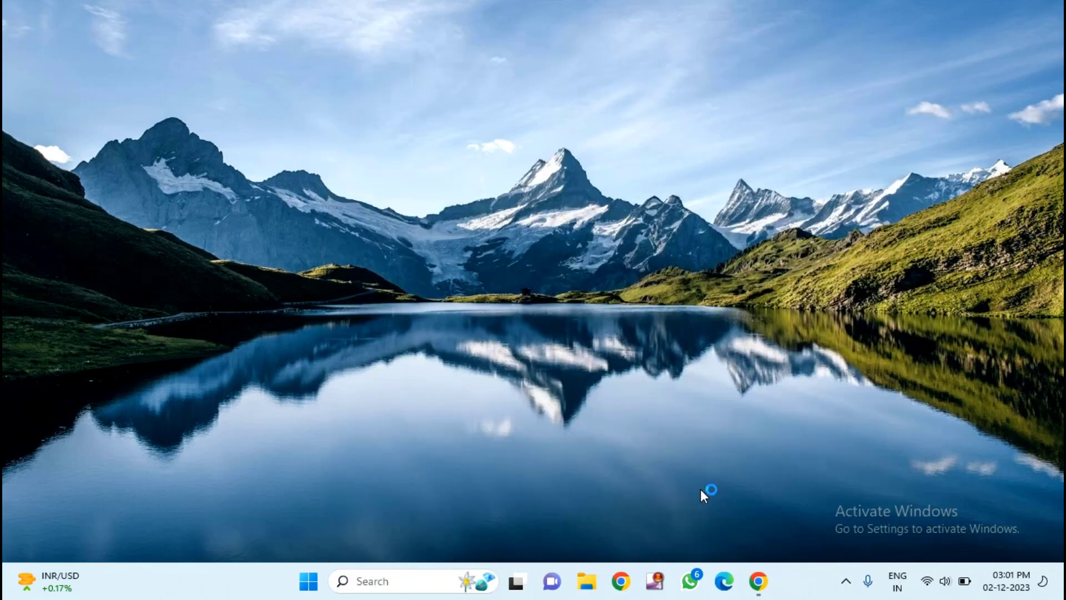
mouse_move(748, 484)
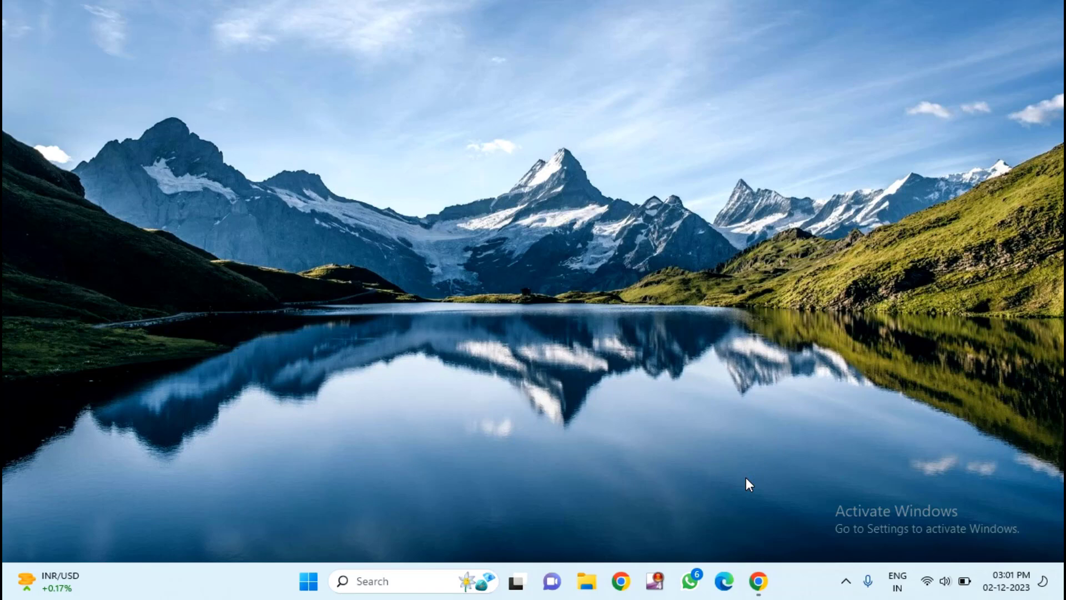